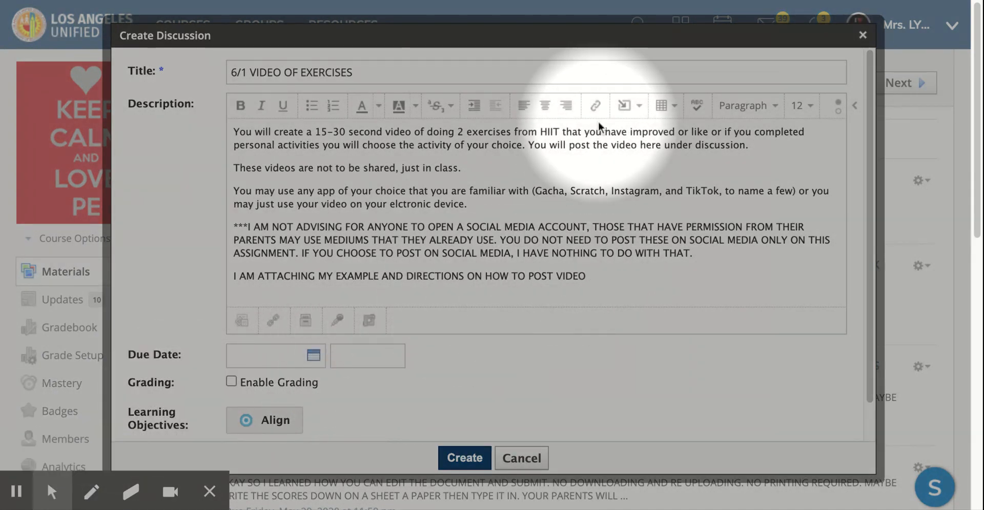
- Start a hyperlink in the description, then back out without inserting it
left_click(595, 106)
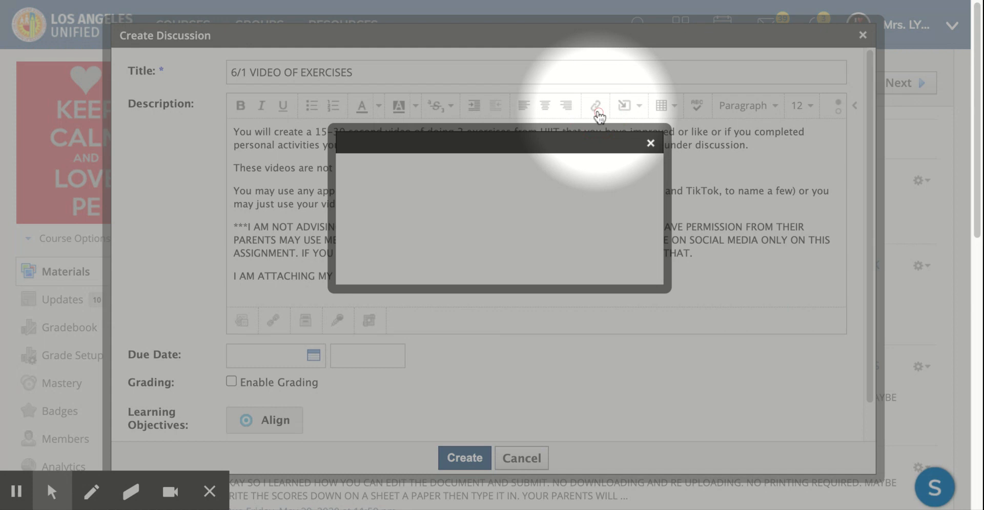
left_click(595, 105)
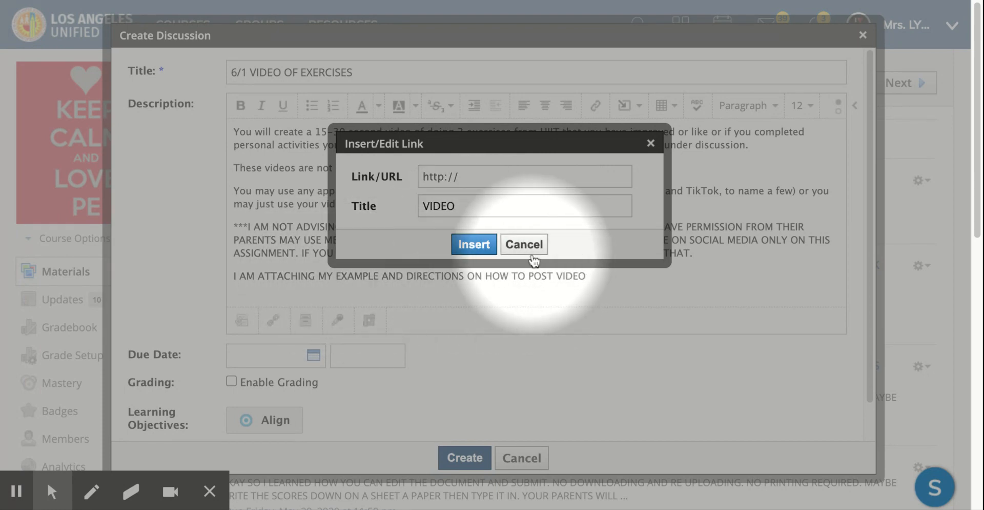
left_click(523, 243)
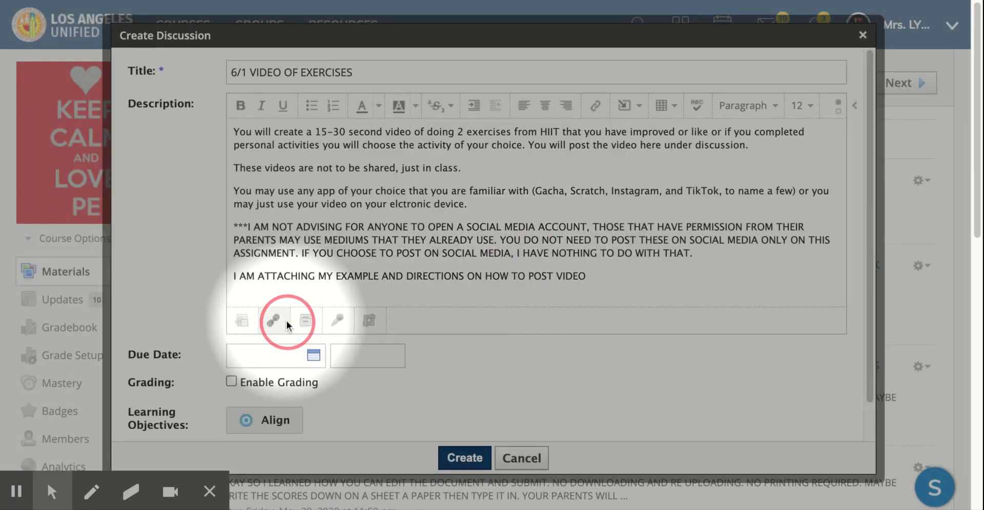
mouse_move(274, 320)
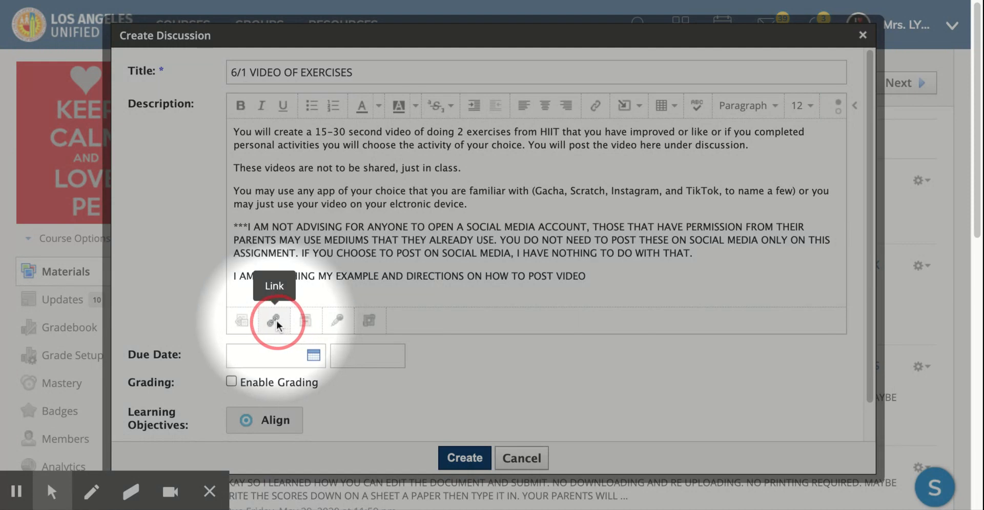
left_click(275, 320)
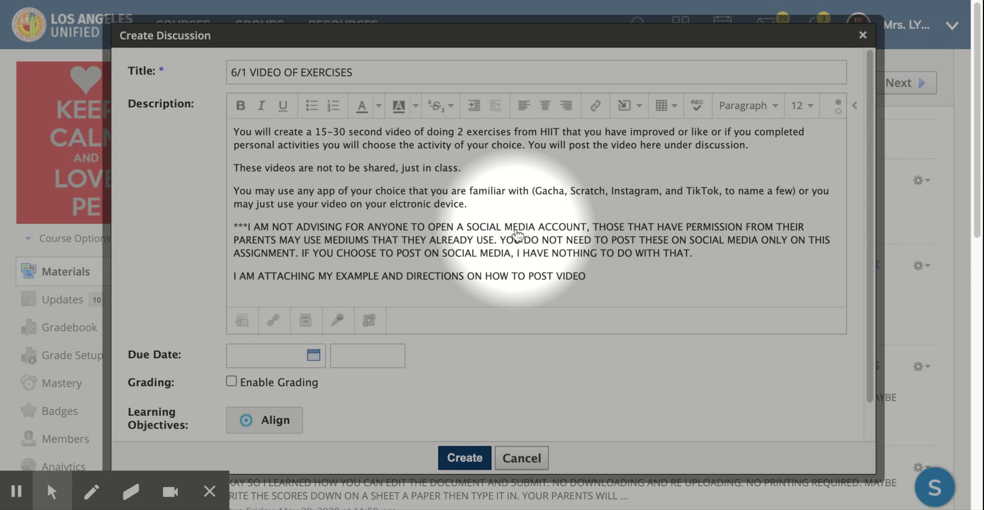
mouse_move(242, 320)
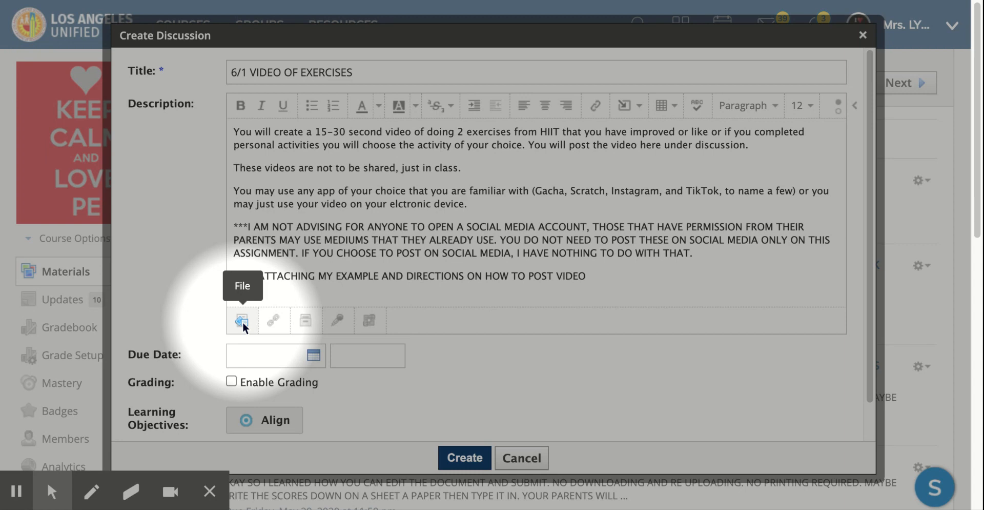
left_click(242, 320)
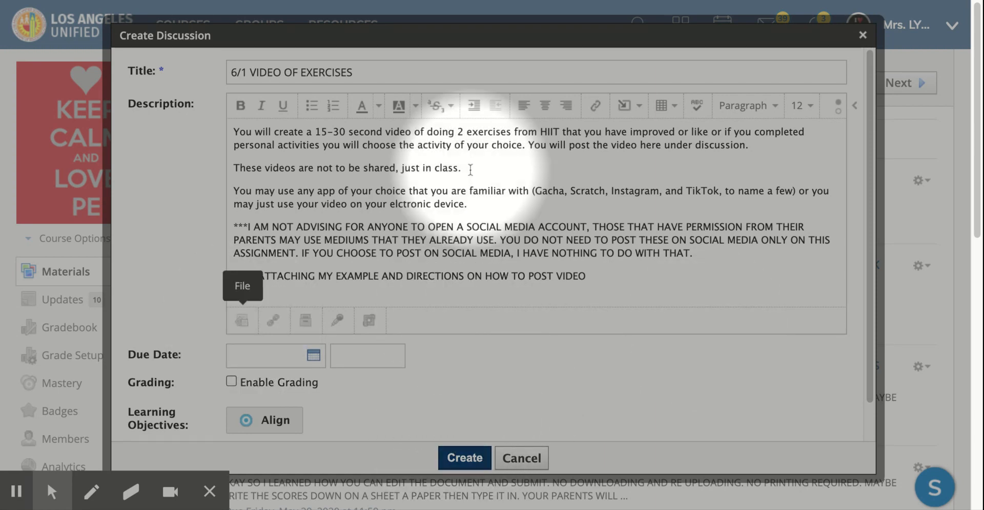
mouse_move(594, 105)
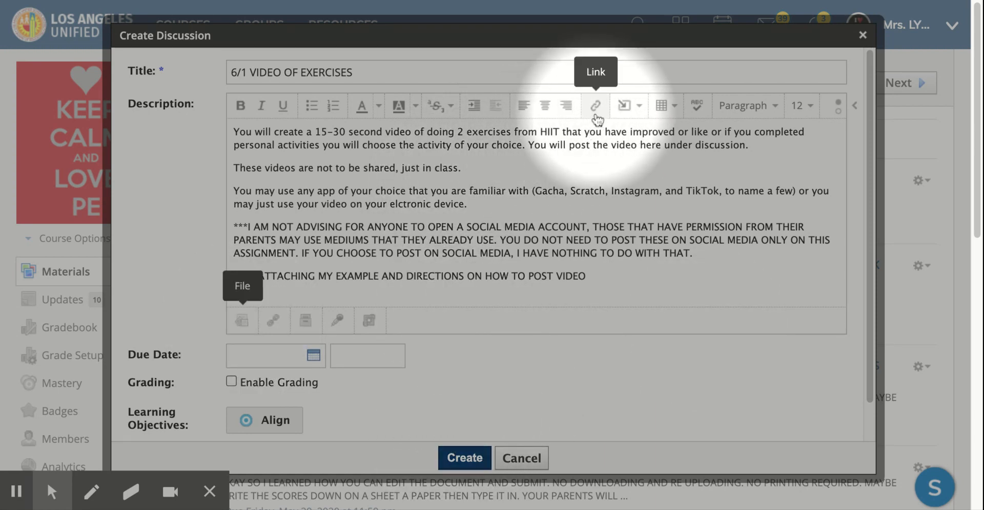
- Insert a VIDEO hyperlink to the YouTube exercise video at the end of the last line
left_click(594, 106)
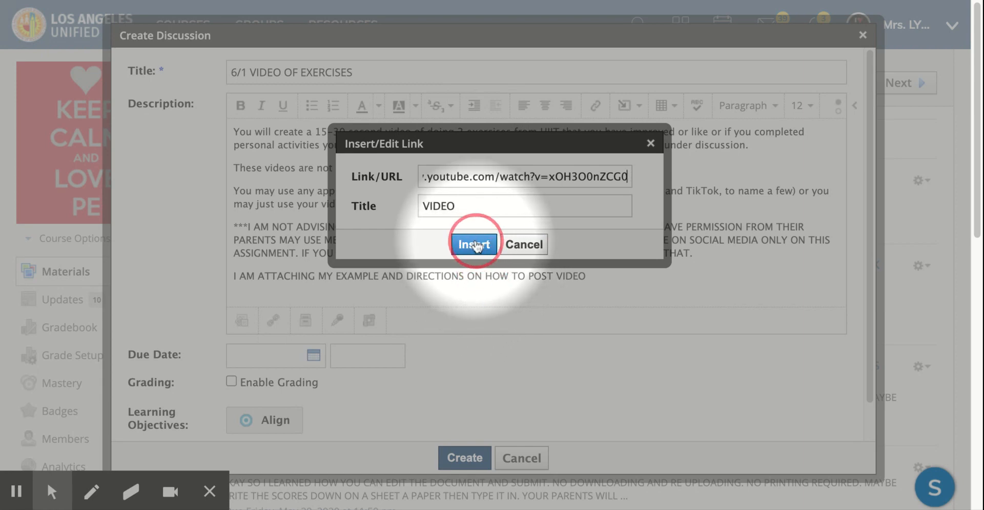
left_click(474, 243)
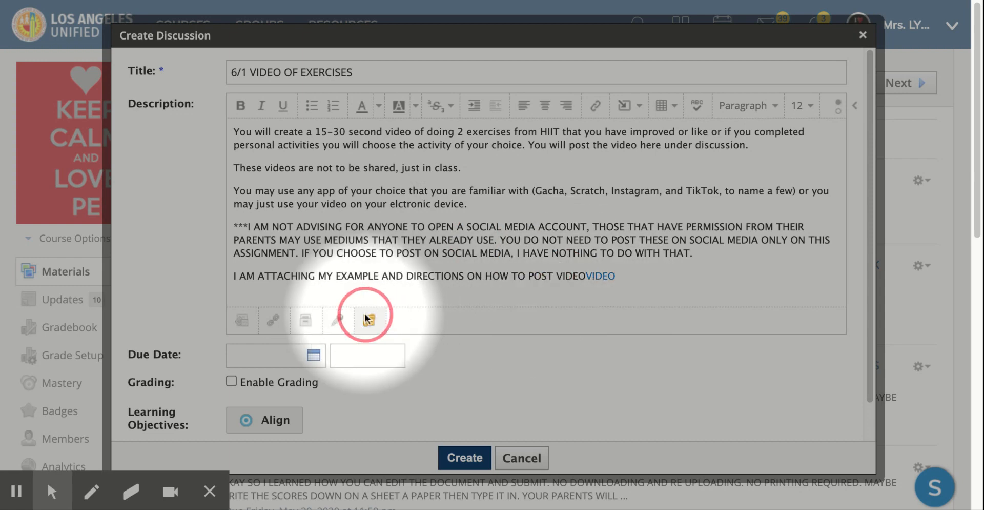
left_click(272, 320)
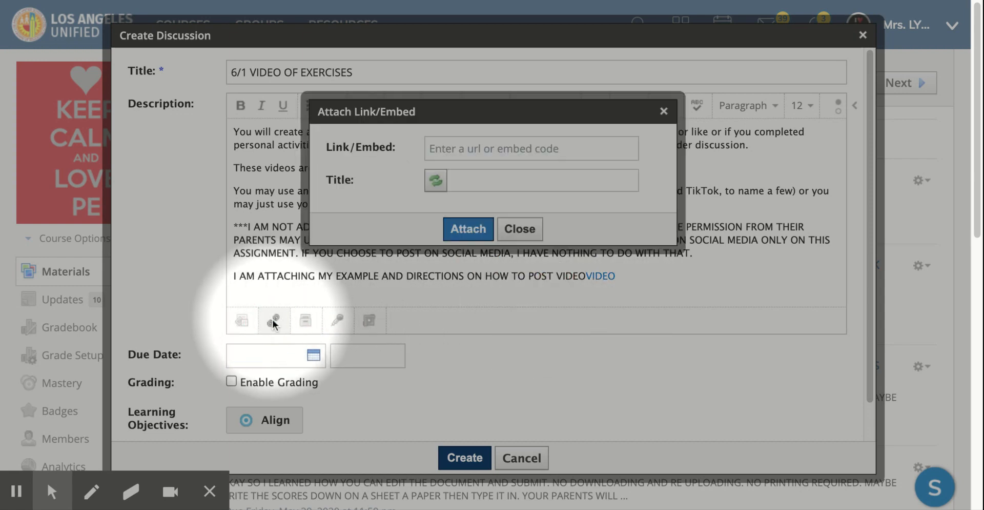
left_click(531, 148)
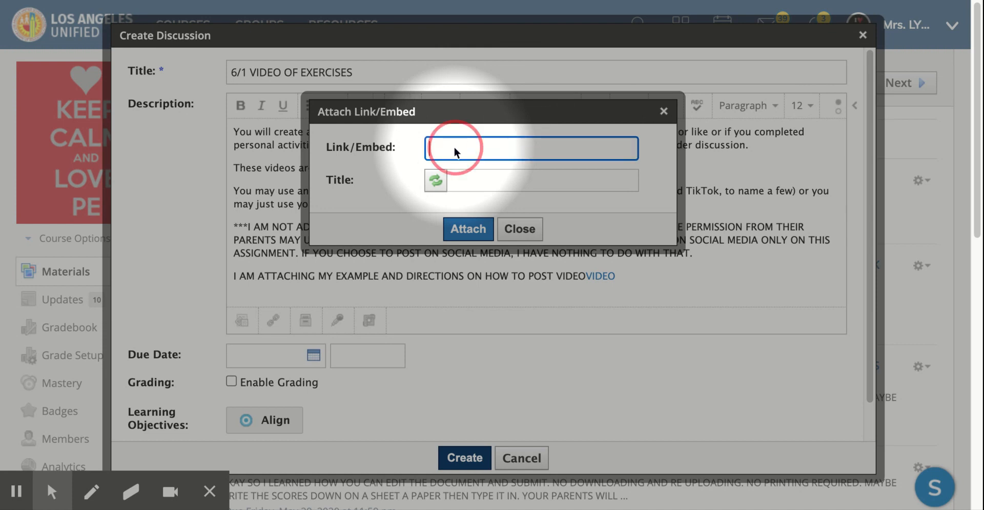
type("www.youtube.com/watch?v=xOH3O0nZCG0")
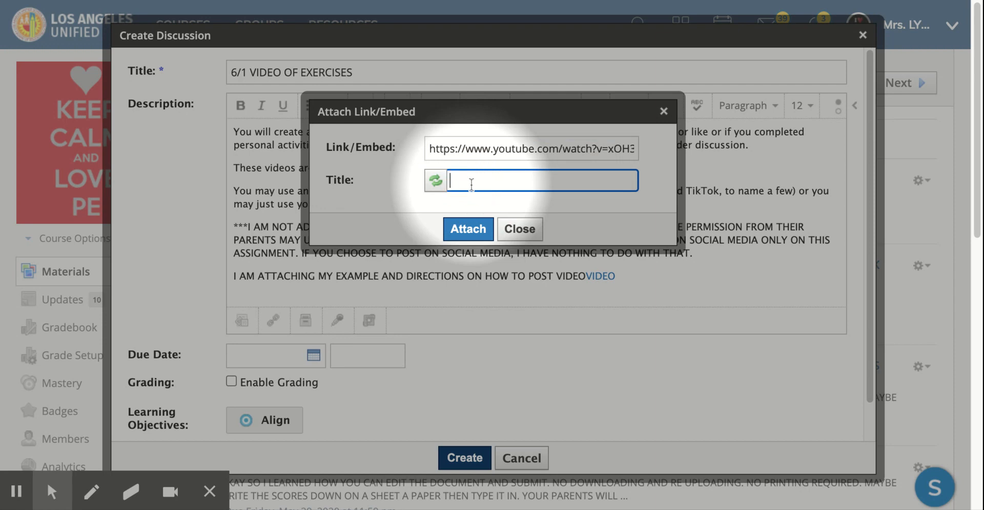
type("EXAMPLE")
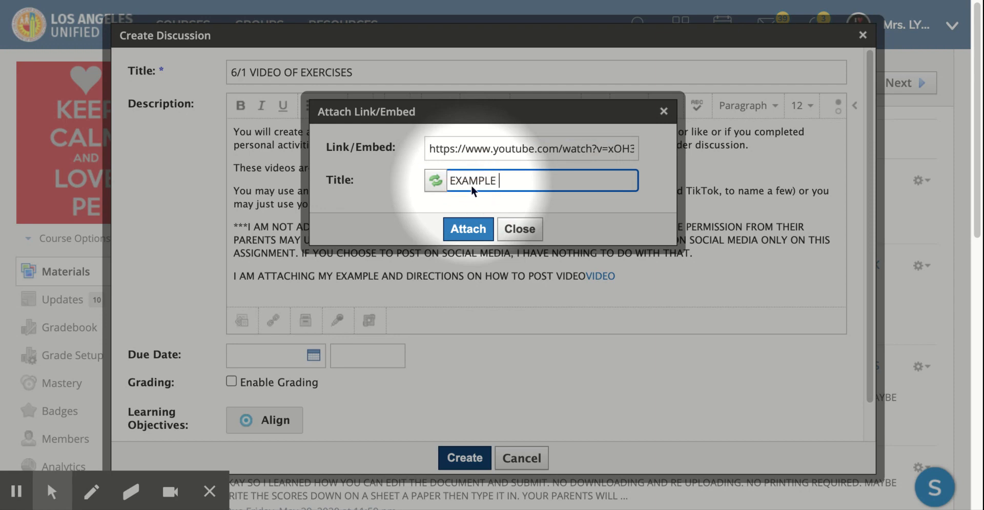
type("OF VIDEO")
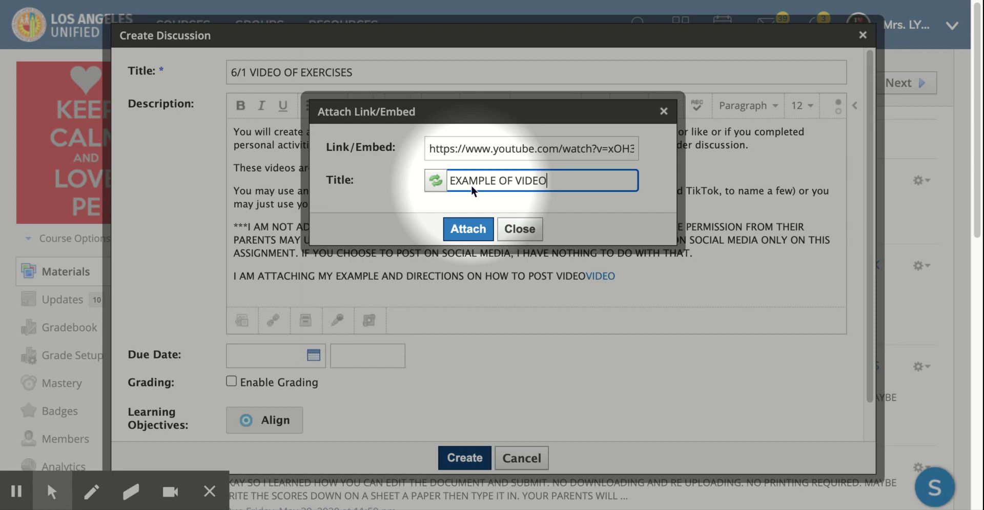
left_click(468, 229)
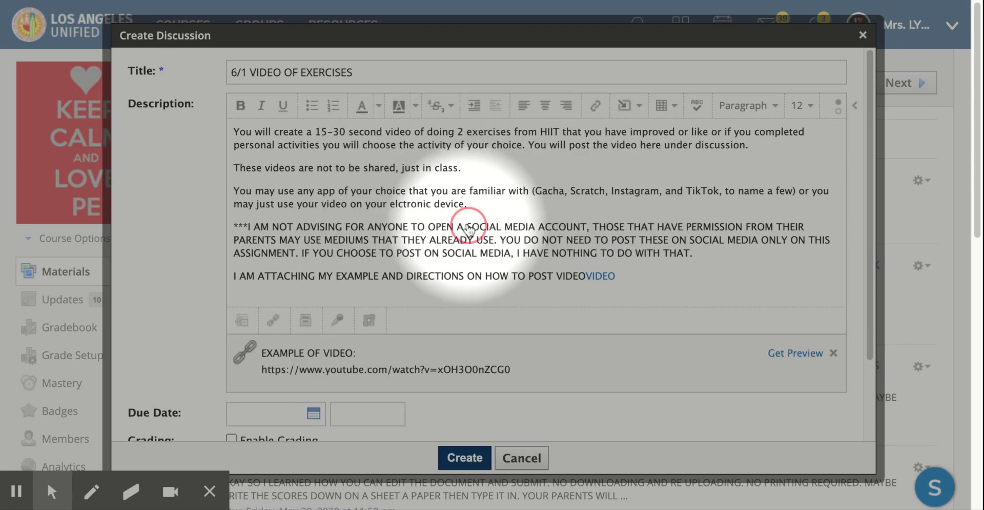
mouse_move(606, 310)
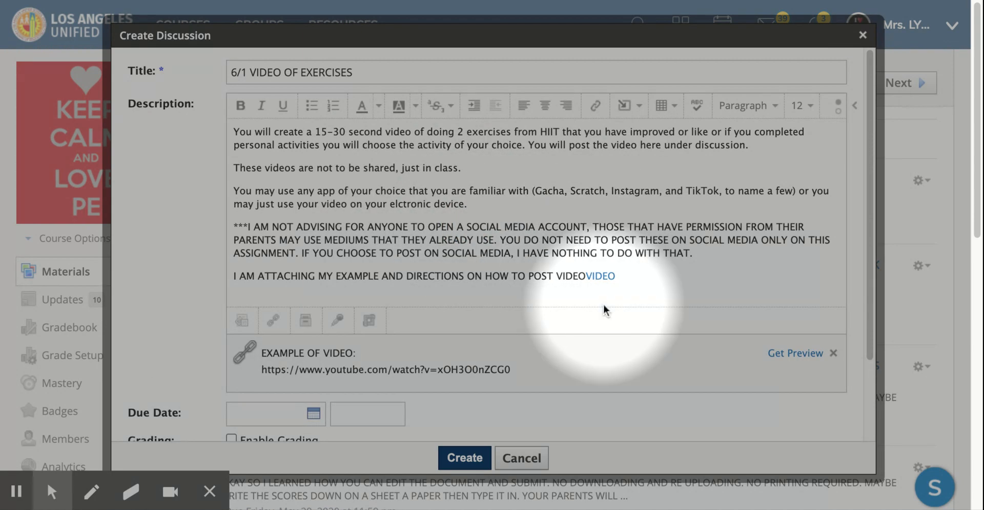
- Load the YouTube preview with thumbnail and description for the attached EXAMPLE OF VIDEO link
left_click(796, 352)
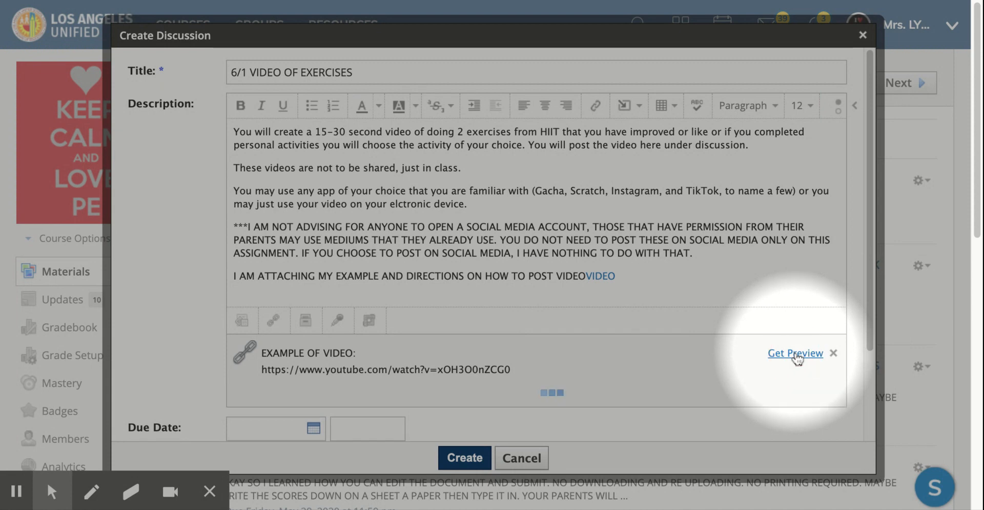
left_click(796, 352)
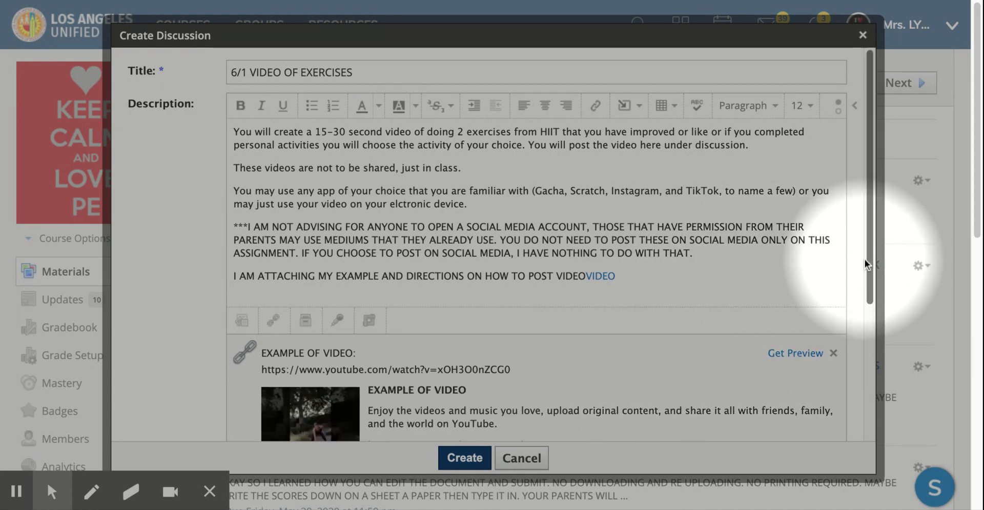
scroll("down", 3)
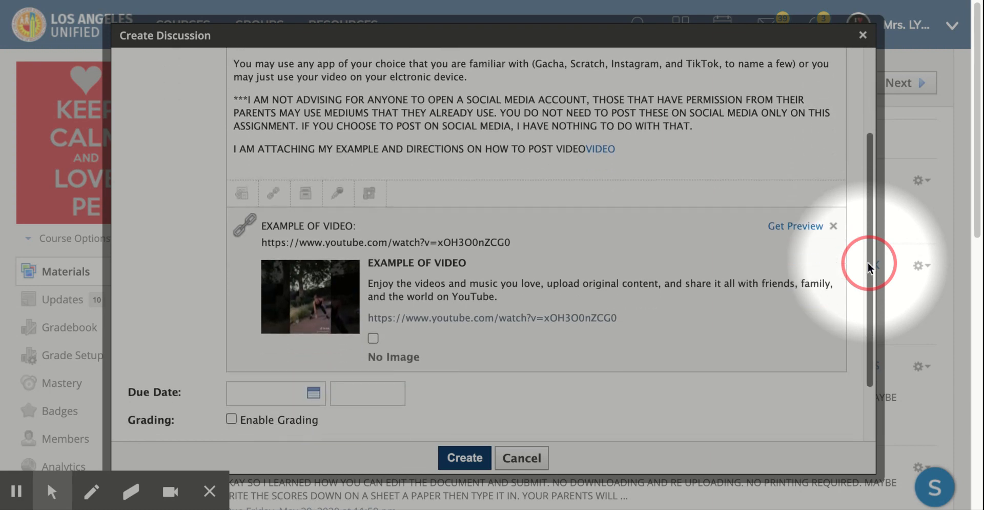
scroll("down", 3)
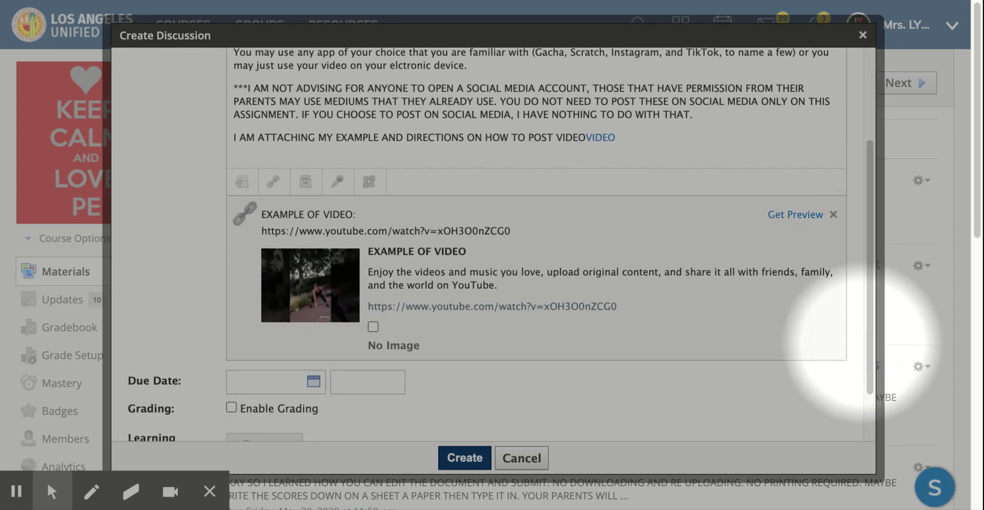